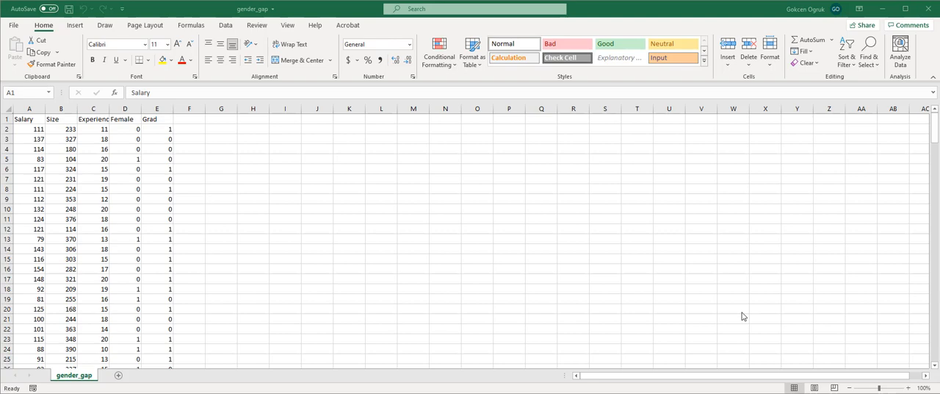
pyautogui.moveTo(542, 295)
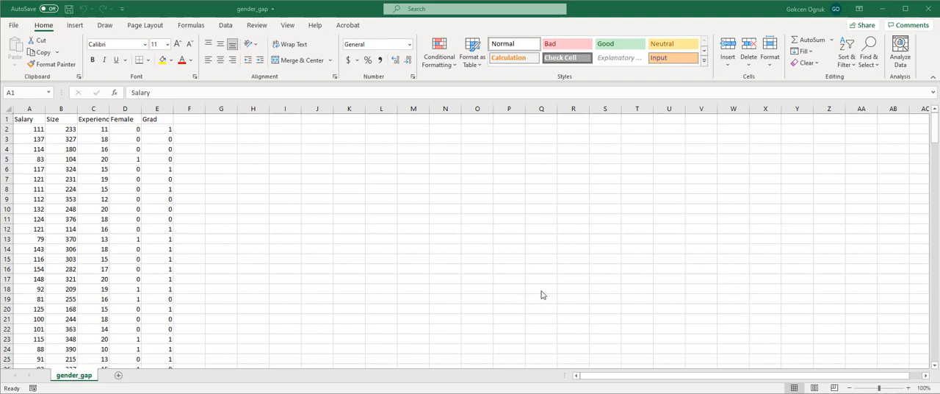
pyautogui.moveTo(617, 252)
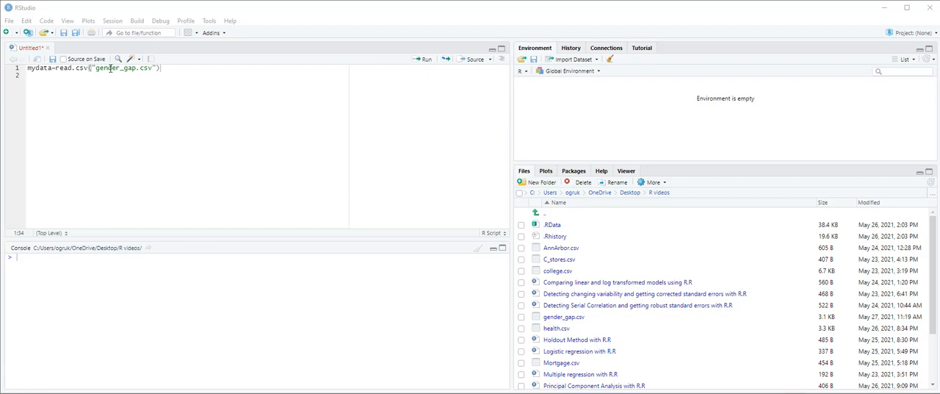
pyautogui.moveTo(166, 68)
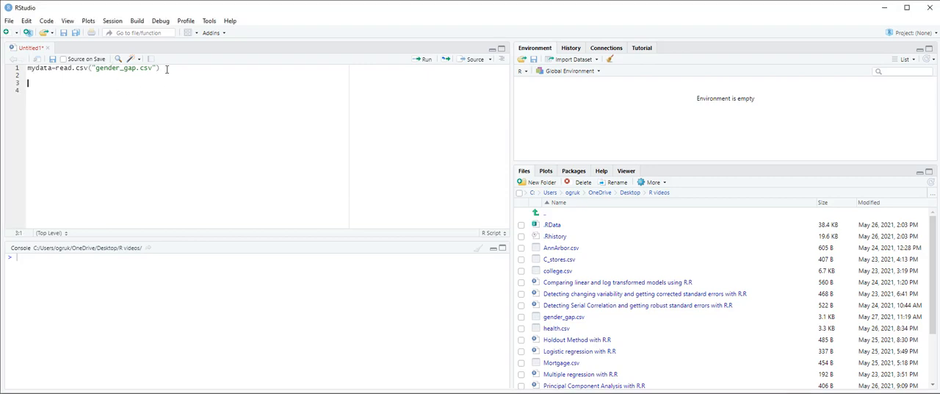
# Add install.packages("caret") and library(caret) lines to the script
pyautogui.write('install.')
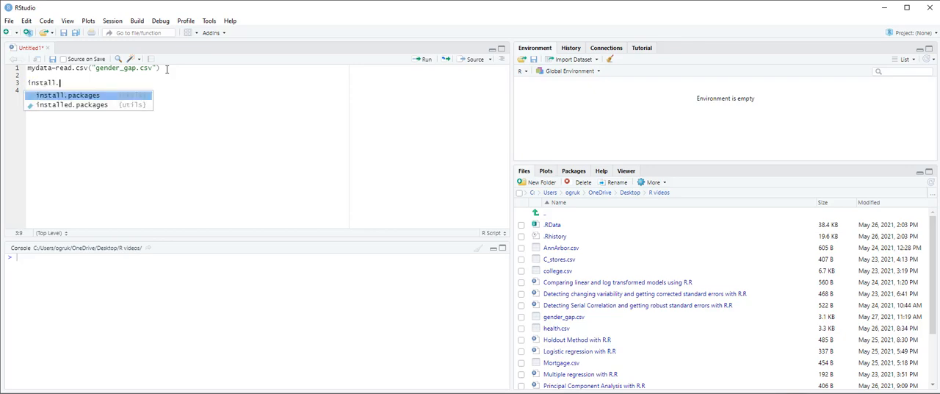
pyautogui.click(67, 95)
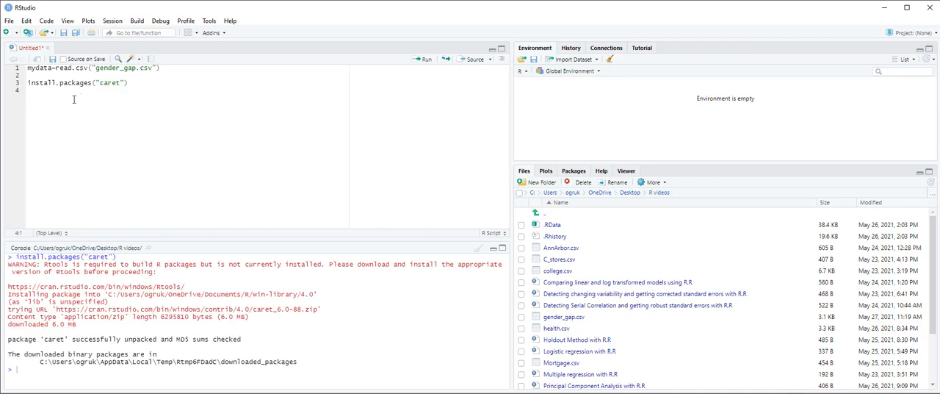
pyautogui.write('library(')
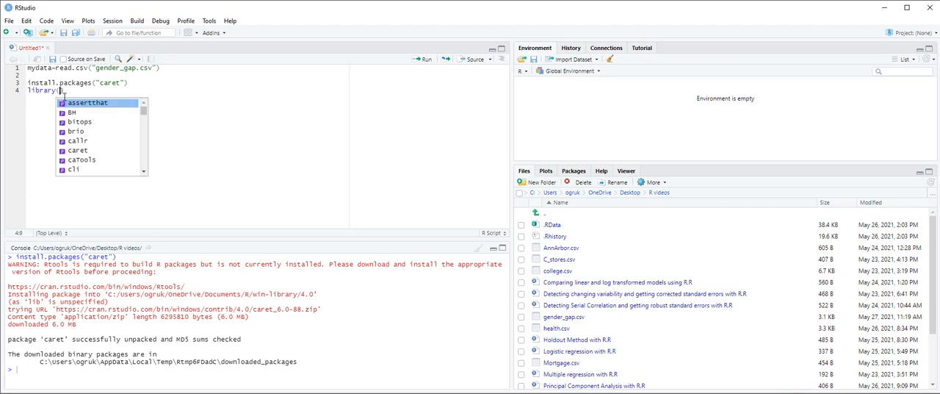
pyautogui.write('caret)')
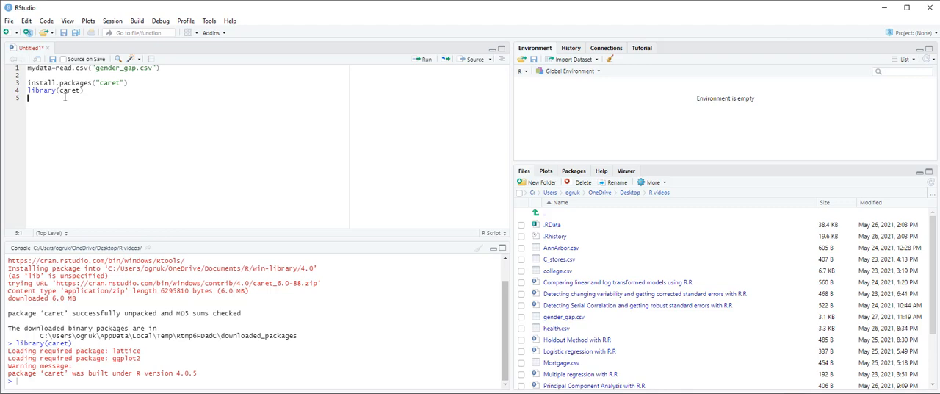
pyautogui.moveTo(67, 98)
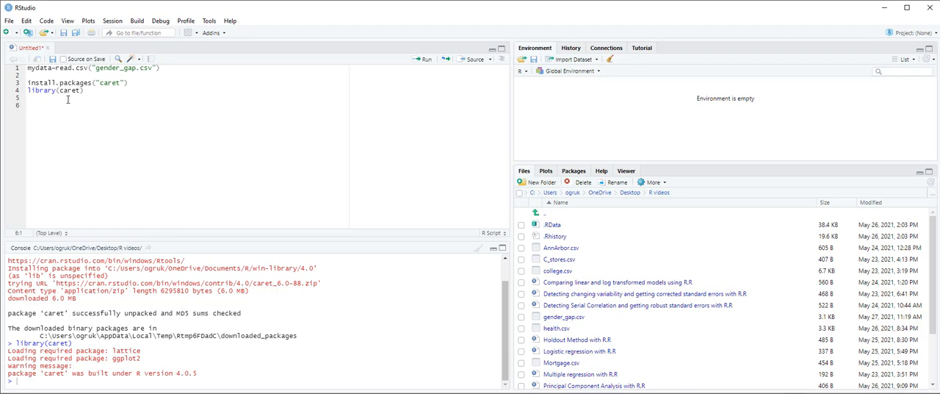
# Write install.packages("caret", dependencies=c("Depends", "Suggests")) on line 6
pyautogui.write('install.packages("')
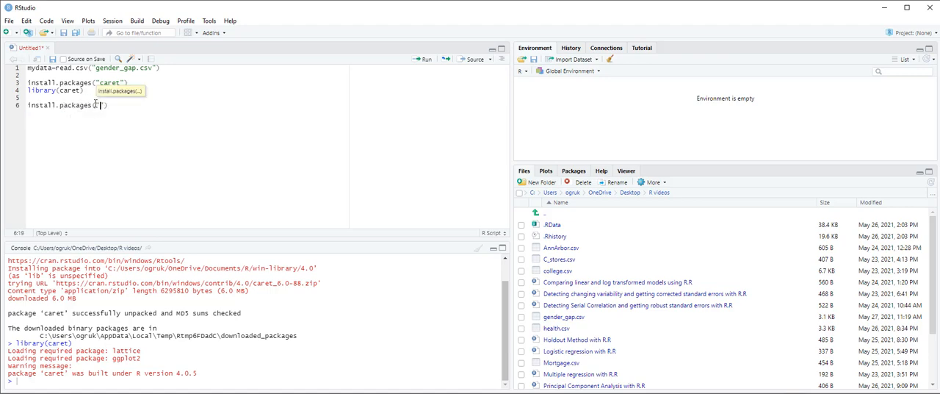
pyautogui.write('caret')
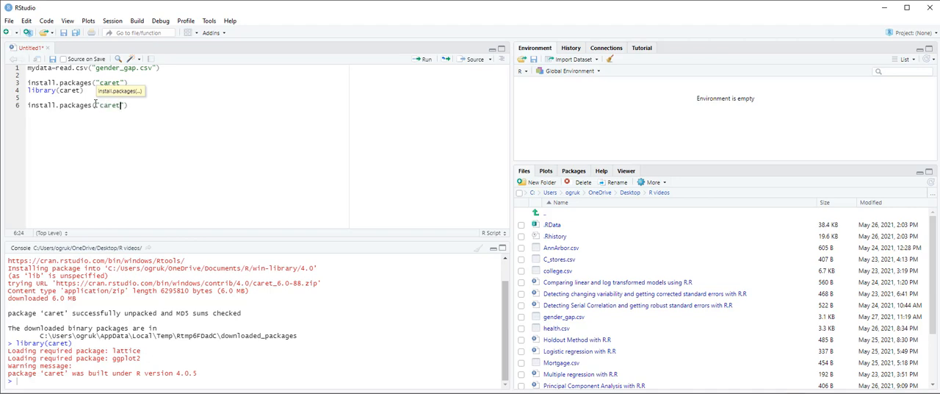
pyautogui.write(',')
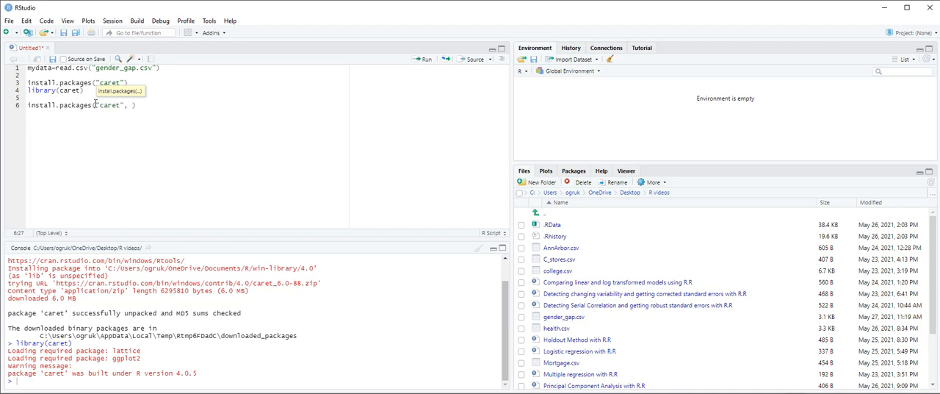
pyautogui.write('depencies')
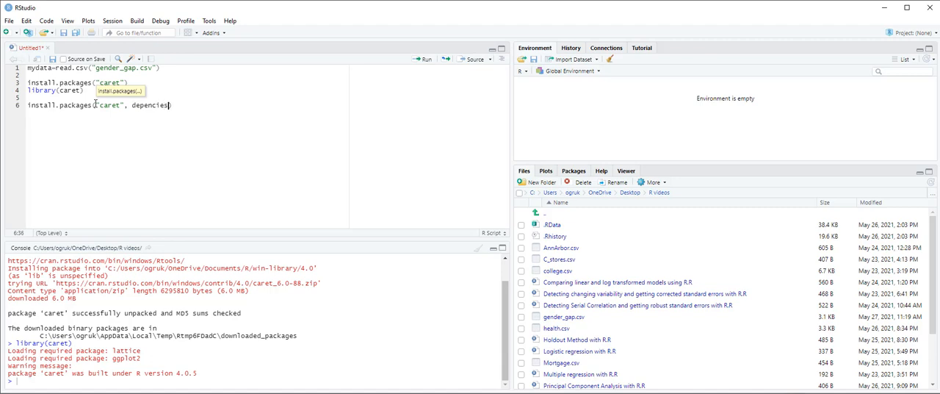
pyautogui.write('=')
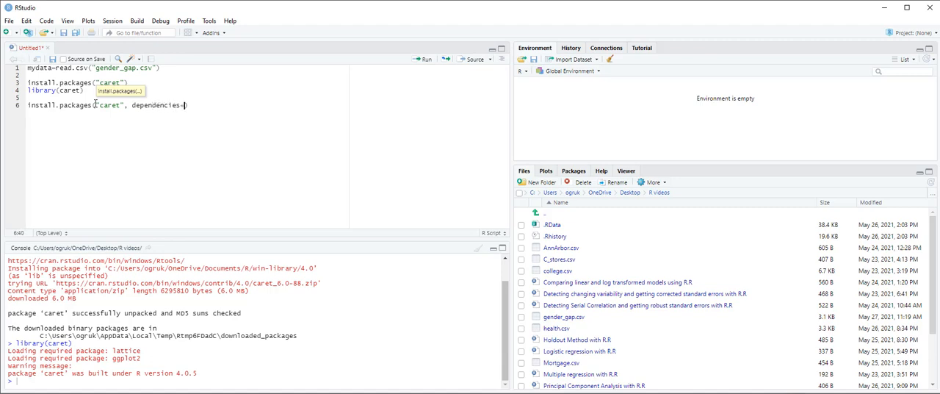
pyautogui.write('c("')
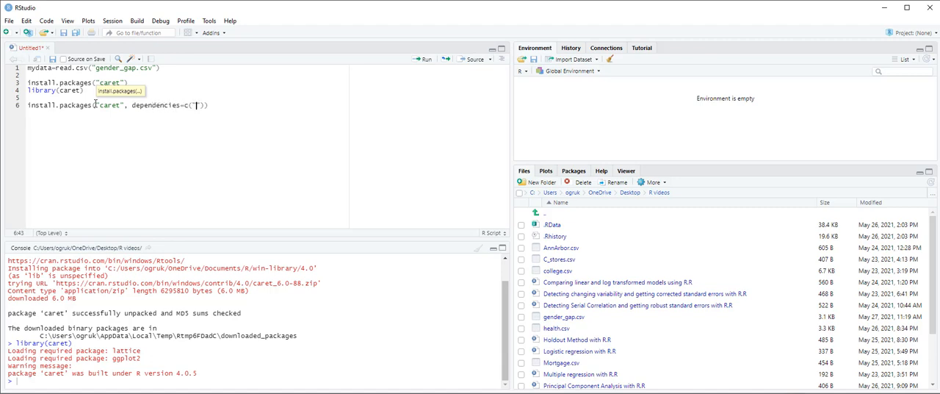
pyautogui.write('Depends')
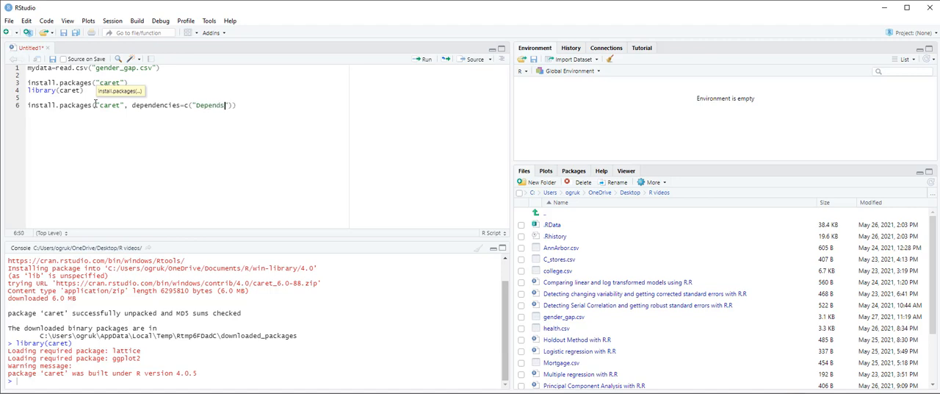
pyautogui.write(', "Suggests')
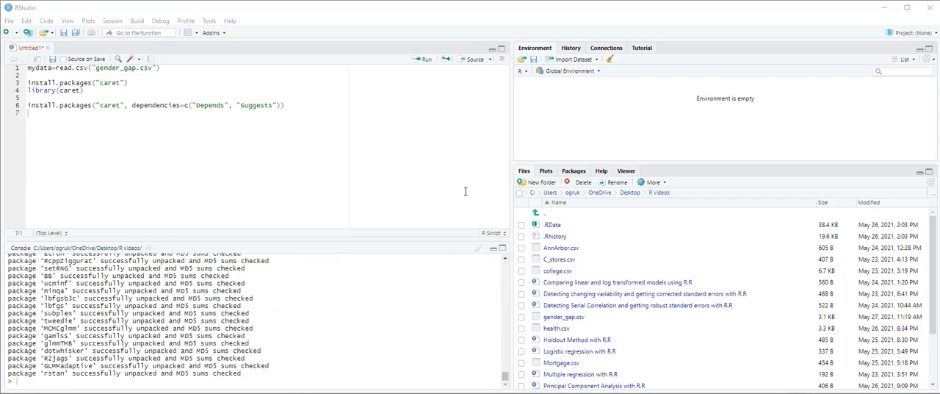
pyautogui.moveTo(250, 135)
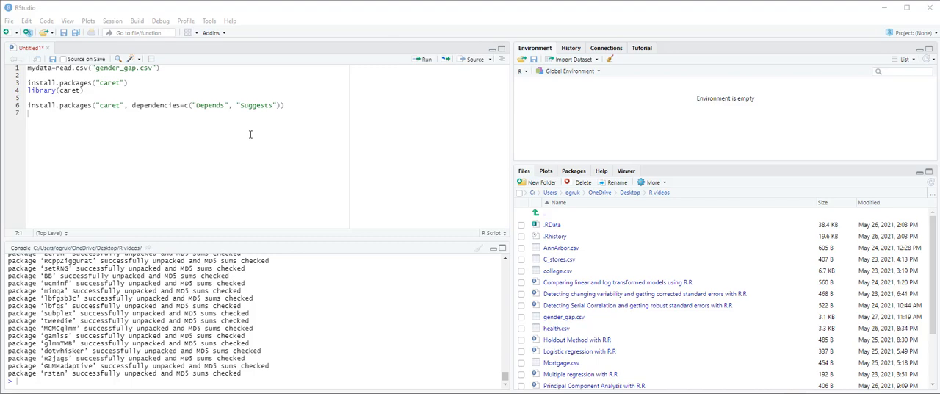
pyautogui.moveTo(222, 139)
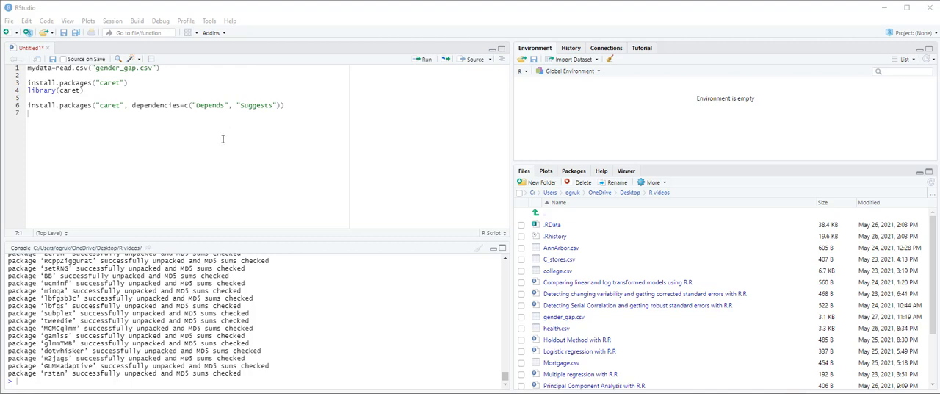
pyautogui.moveTo(227, 154)
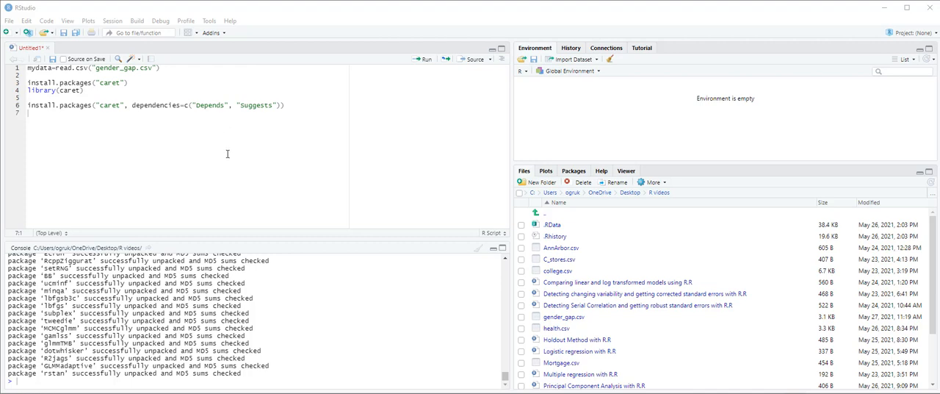
pyautogui.moveTo(116, 160)
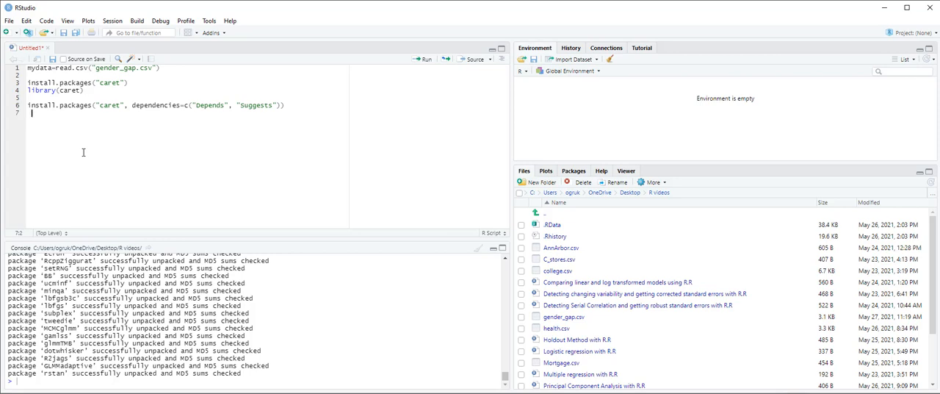
# Write mycontrol=trainControl(method="cv", number=4) in the script
pyautogui.write('mycor')
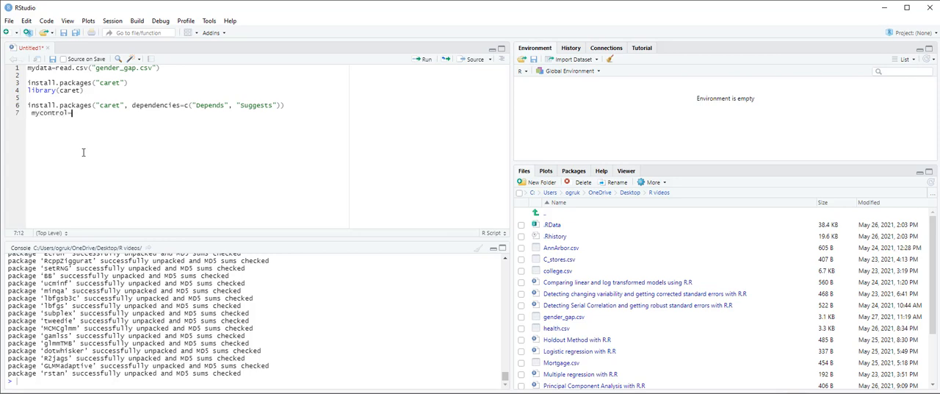
pyautogui.write('trainControl(')
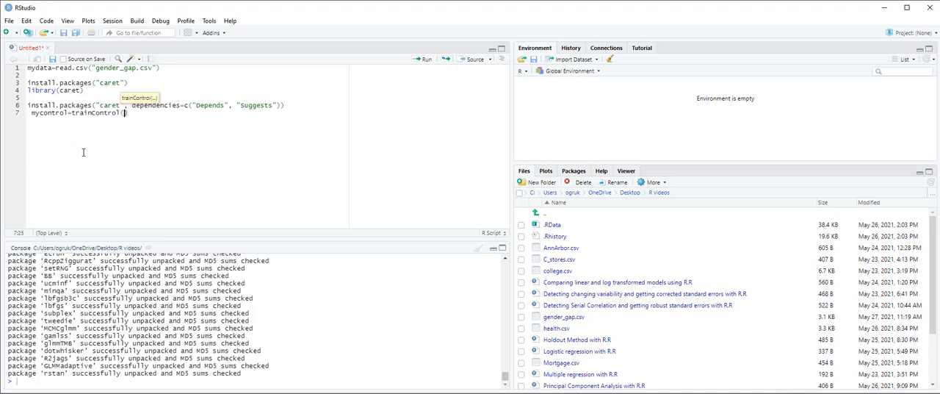
pyautogui.write('method="')
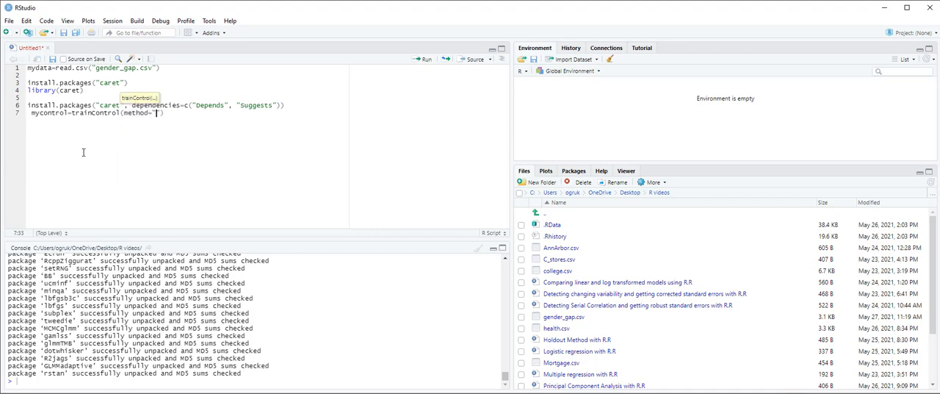
pyautogui.write('cv')
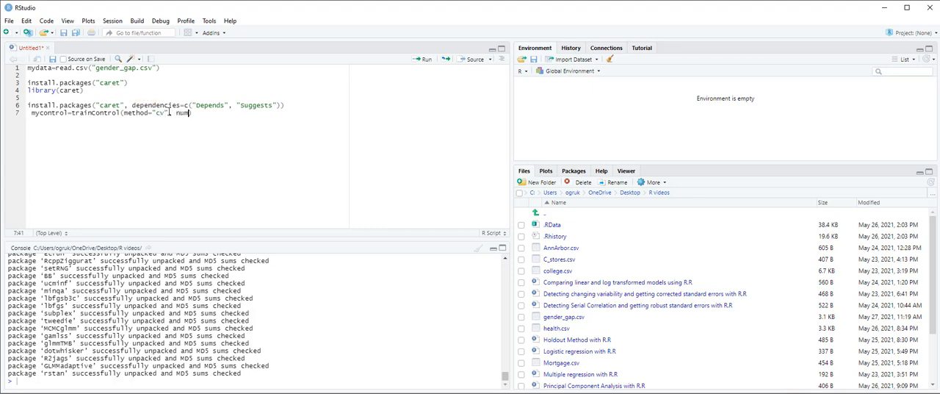
pyautogui.write('number=')
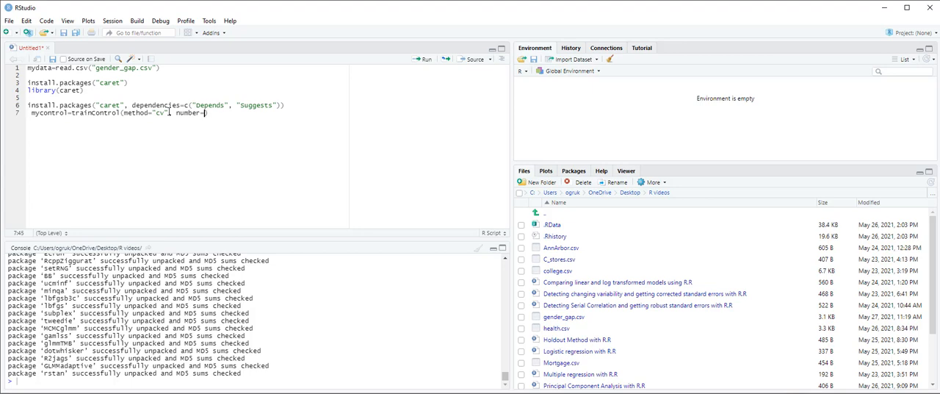
pyautogui.write('4)')
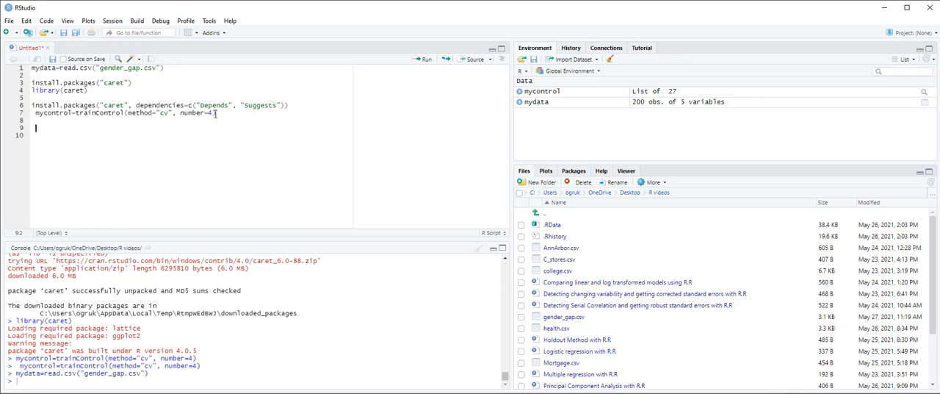
# Start model1=train with formula Salary~Size+Experience+Female+Grad
pyautogui.write('model1')
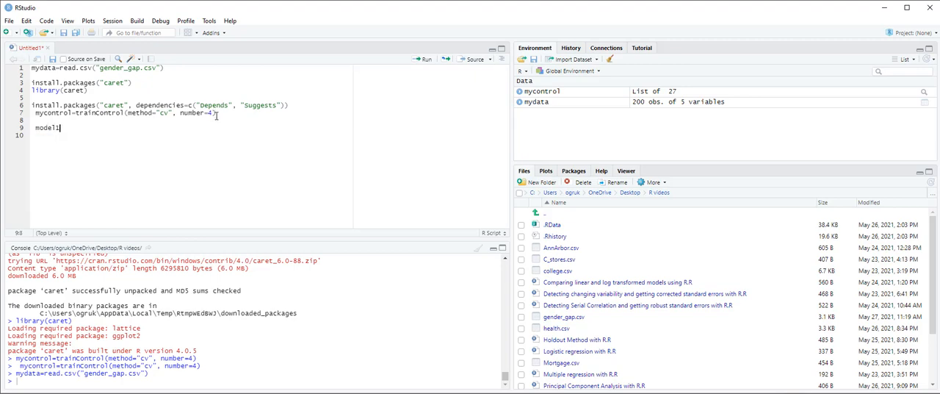
pyautogui.write('=train(Salary~')
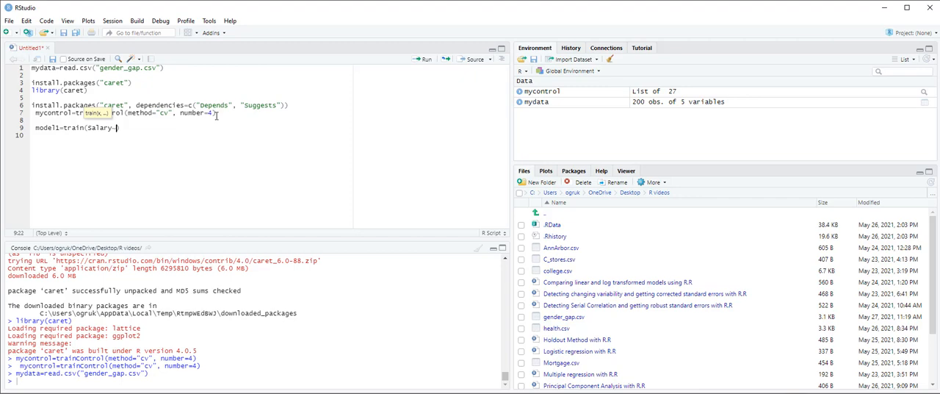
pyautogui.write('Size')
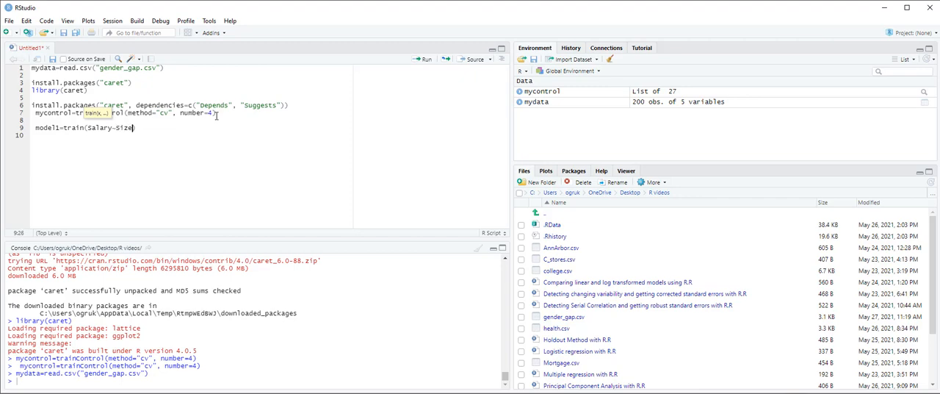
pyautogui.write('=')
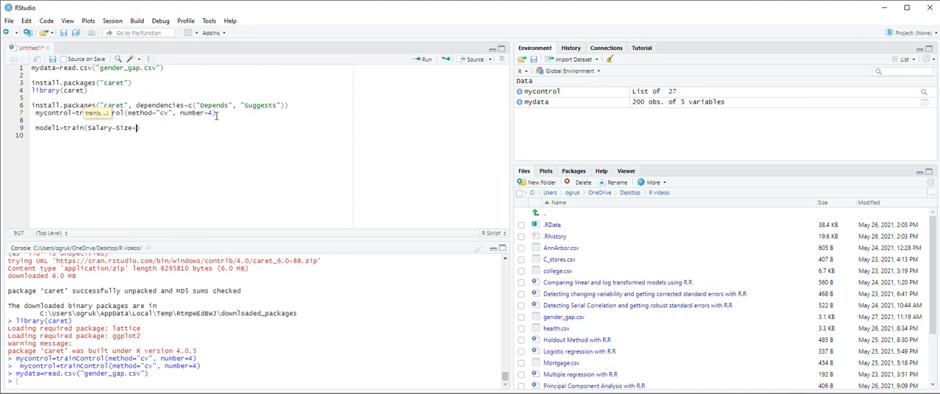
pyautogui.write('Experience')
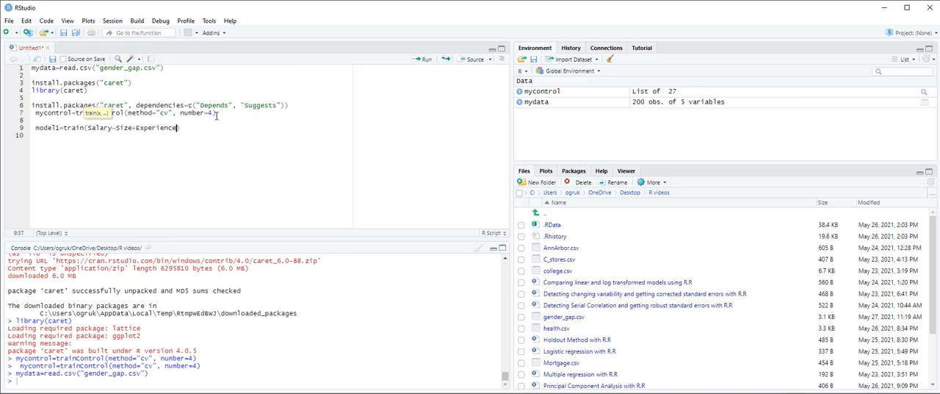
pyautogui.write('=')
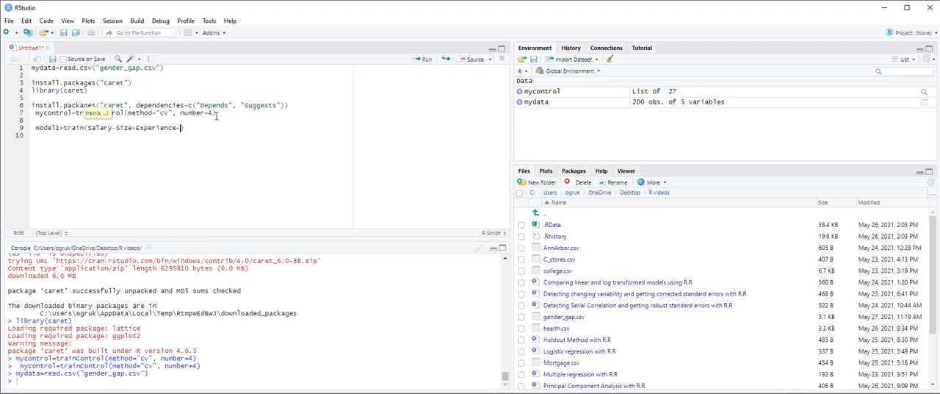
pyautogui.write('Female')
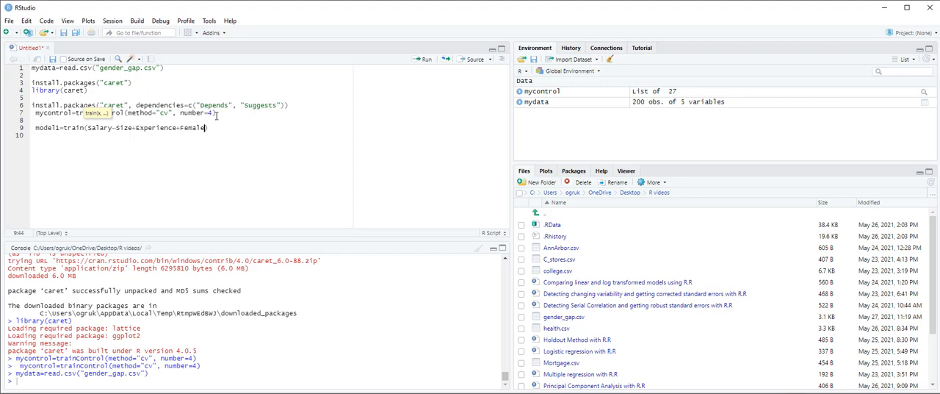
pyautogui.write('+Grad,')
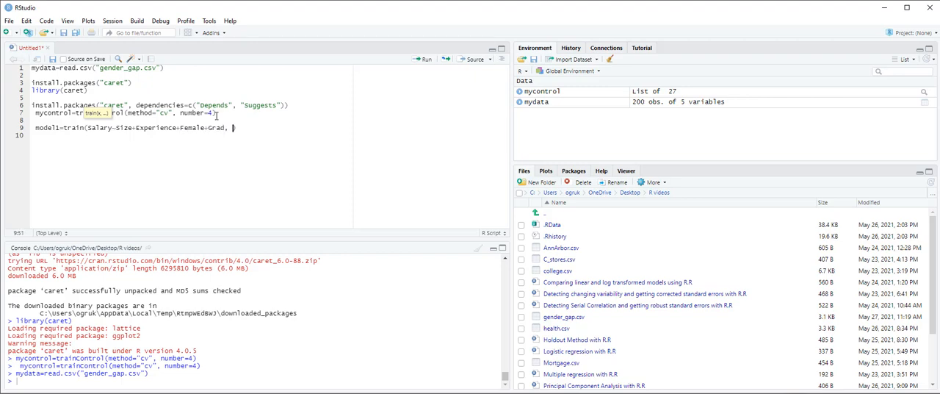
# Complete model1 with data=mydata, method="lm" and trControl=mycontrol
pyautogui.write(', data=m')
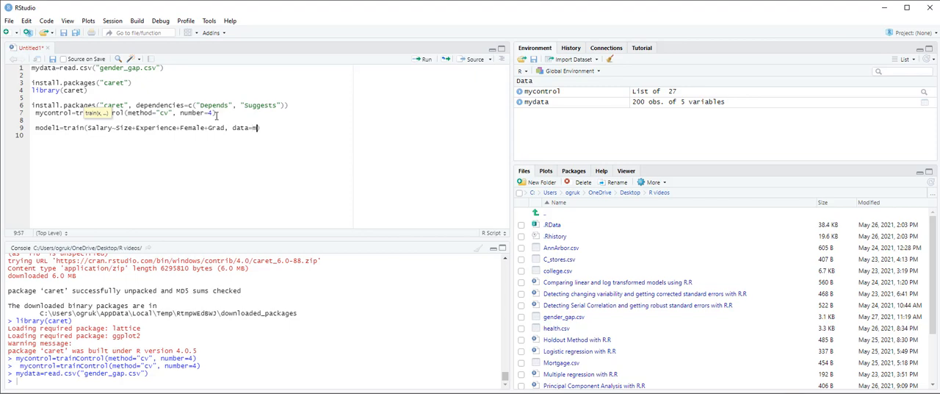
pyautogui.write('ydata,')
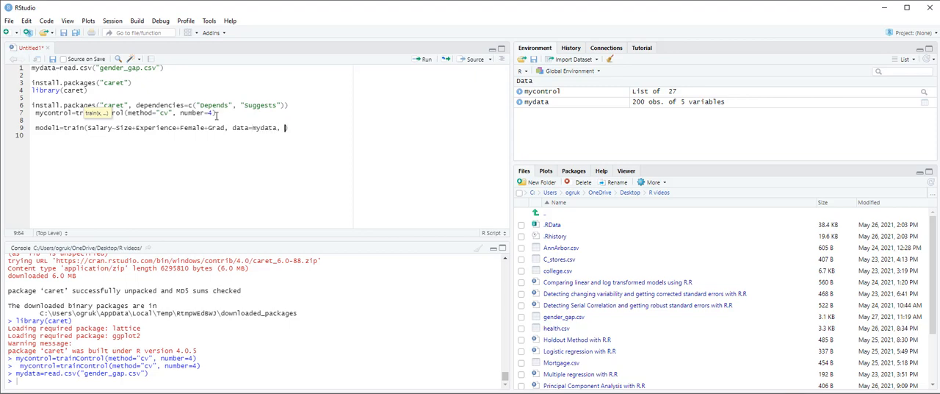
pyautogui.write('method="lm",')
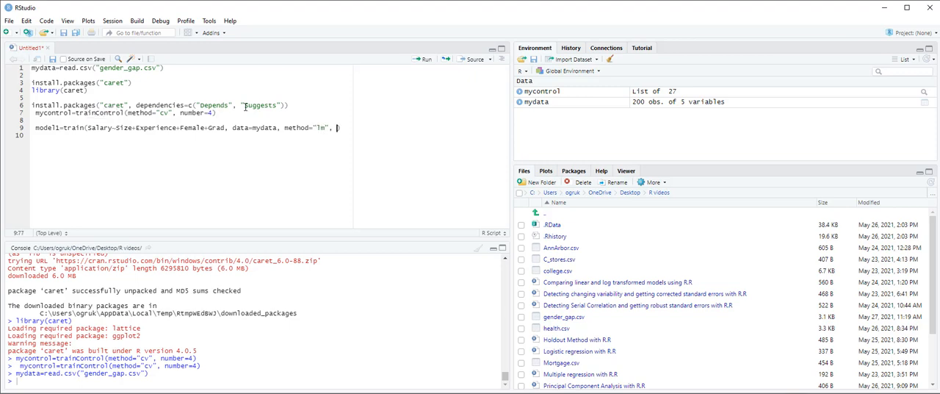
pyautogui.write('trControl=m')
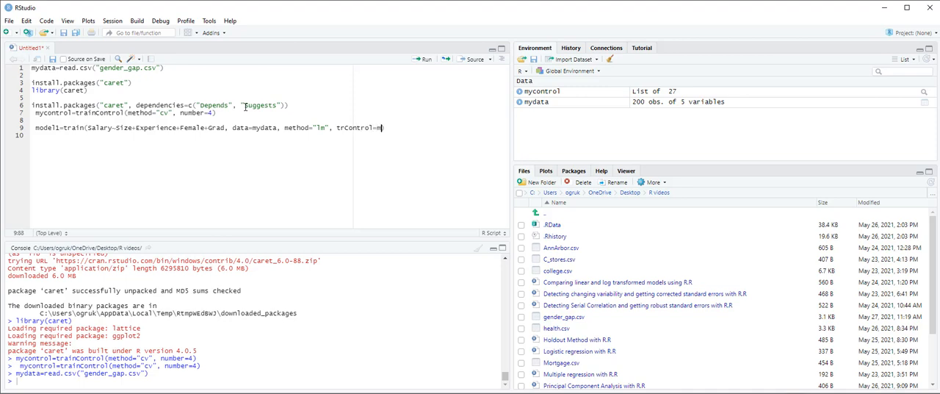
pyautogui.write('ycontrol)')
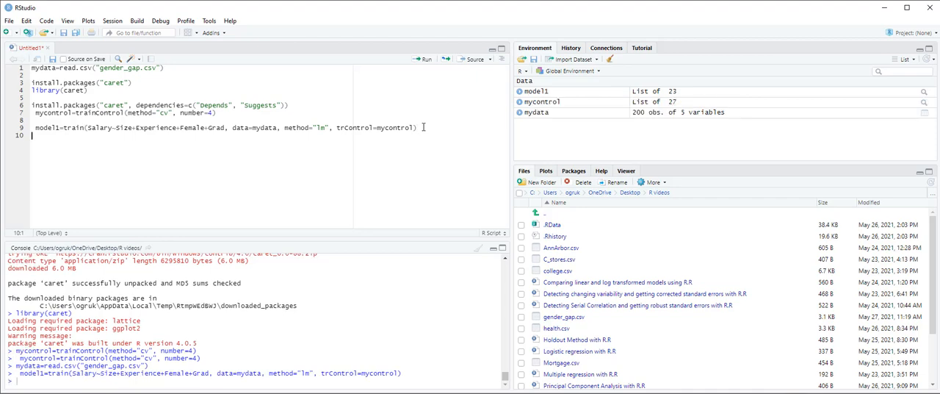
pyautogui.moveTo(537, 91)
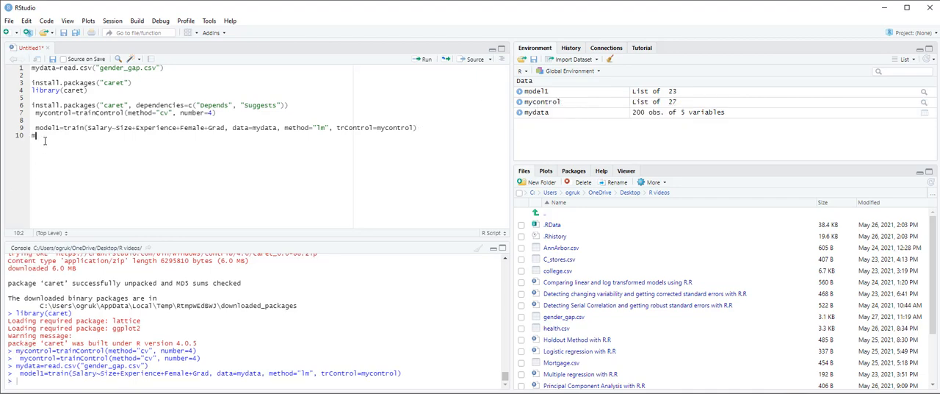
# Print model1 to show RMSE 12.64, R-squared 0.71 and MAE 10.45
pyautogui.write('model1')
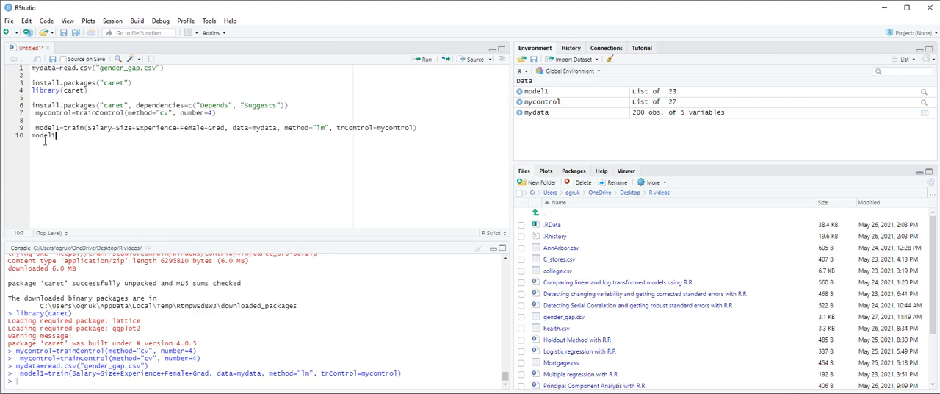
pyautogui.press('enter')
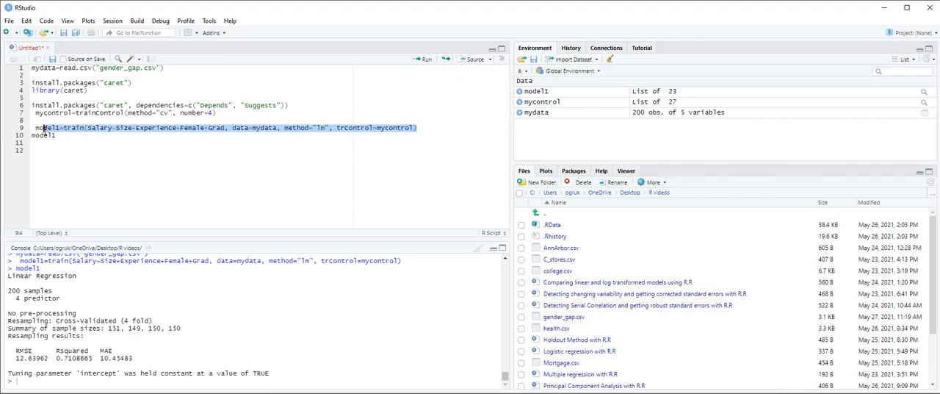
# Copy the model1 line as model2, adding Female*Experience, Female*Grad and Size*Experience terms
pyautogui.rightClick(47, 127)
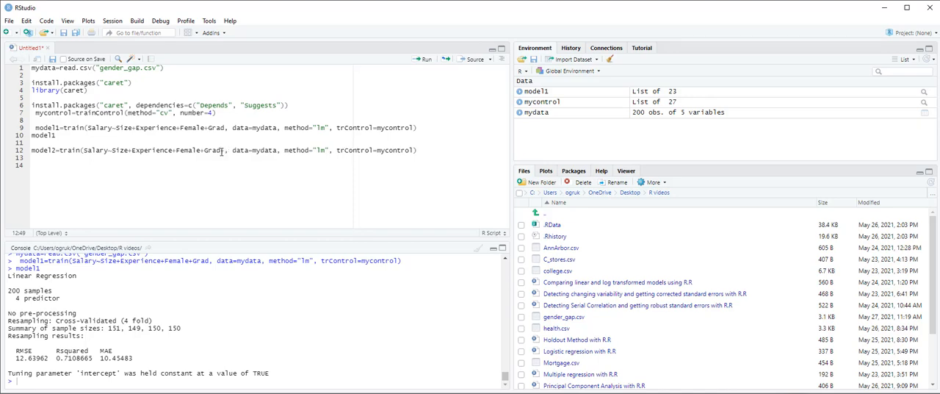
pyautogui.write('+Female*')
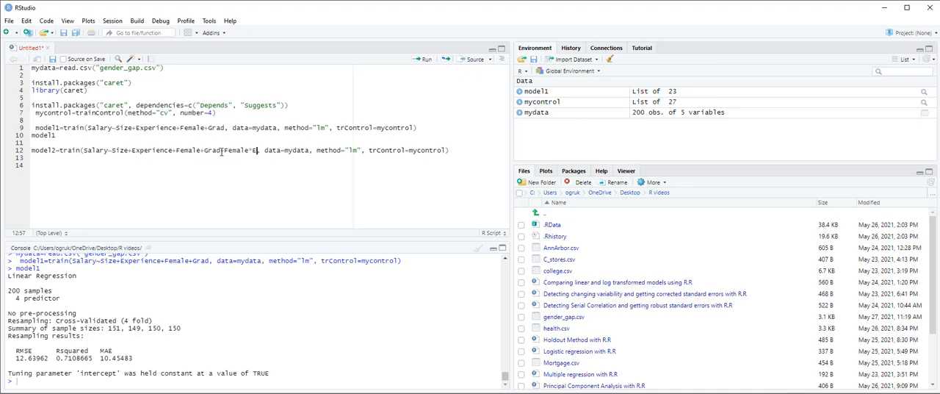
pyautogui.write('Experience+Female*')
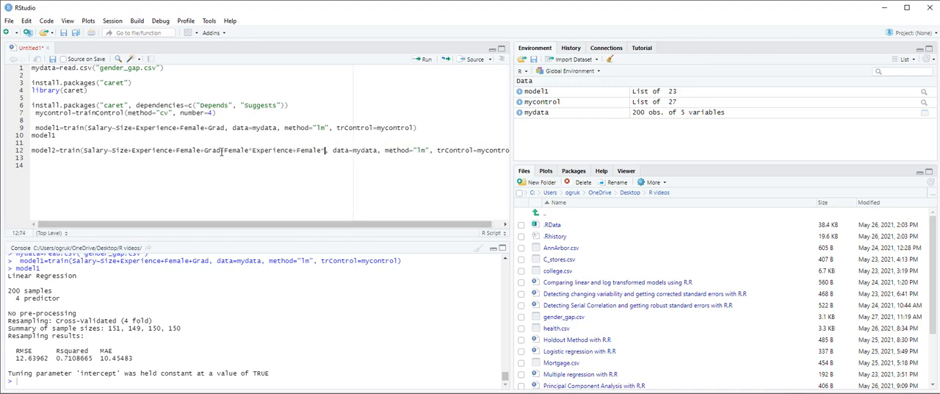
pyautogui.write('+Grad')
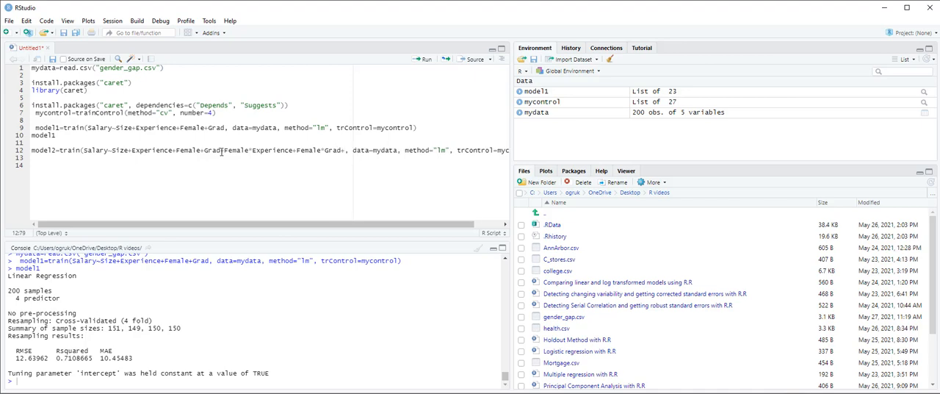
pyautogui.write('+Size*')
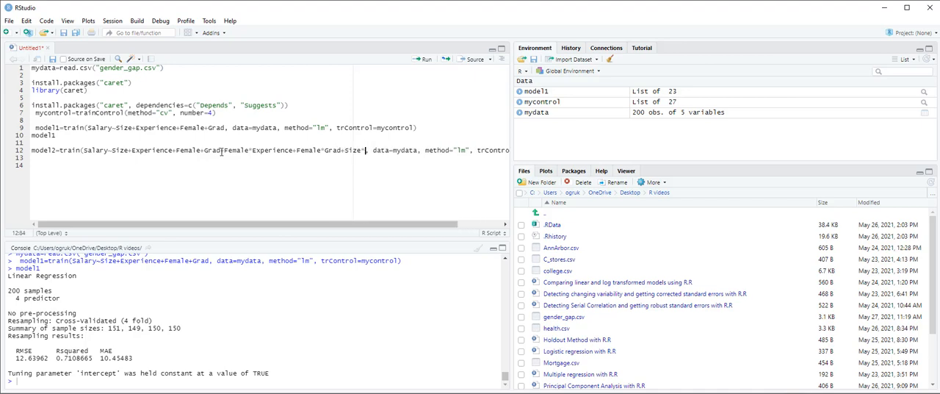
pyautogui.write('+Experience')
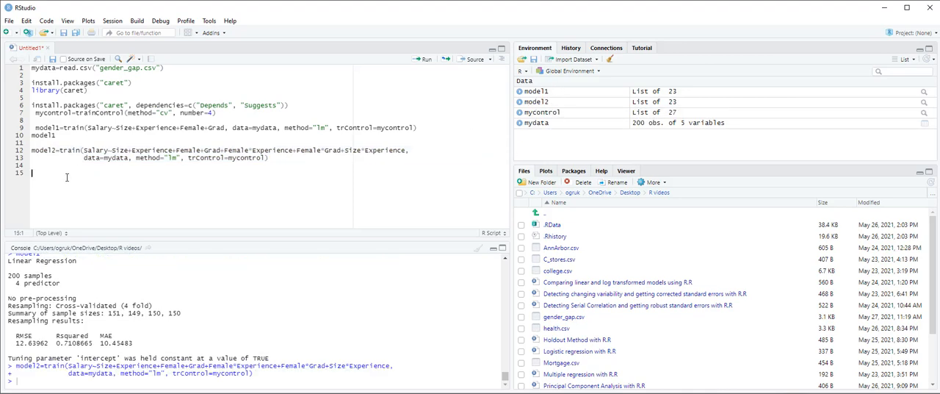
# Print model2 to show RMSE 12.33, R-squared 0.74 and MAE 10.02
pyautogui.write('model2')
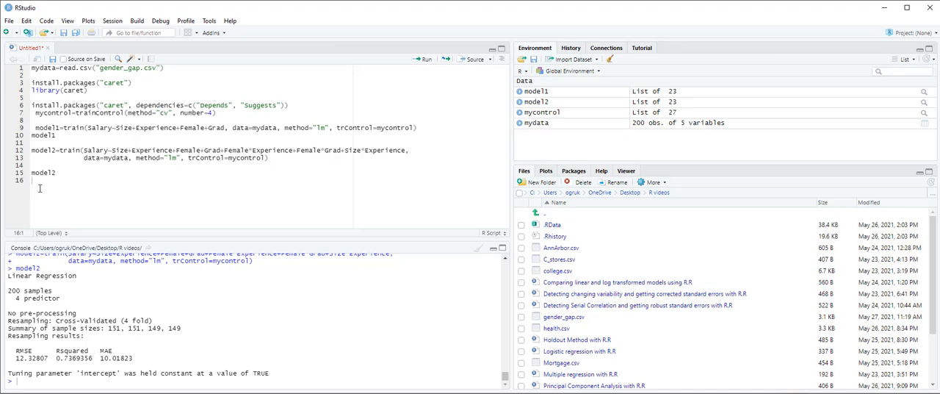
# Type a new mycontrol line with method="repeatedcv" and a started number argument
pyautogui.write('mycontrol=trainControl(')
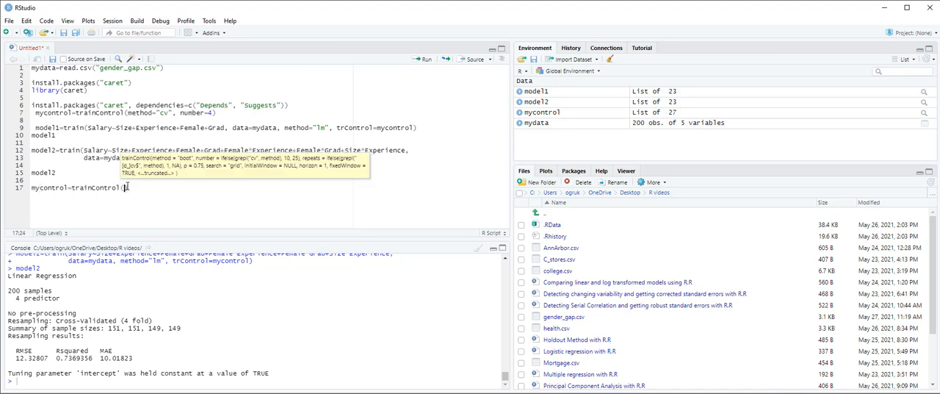
pyautogui.write('method=')
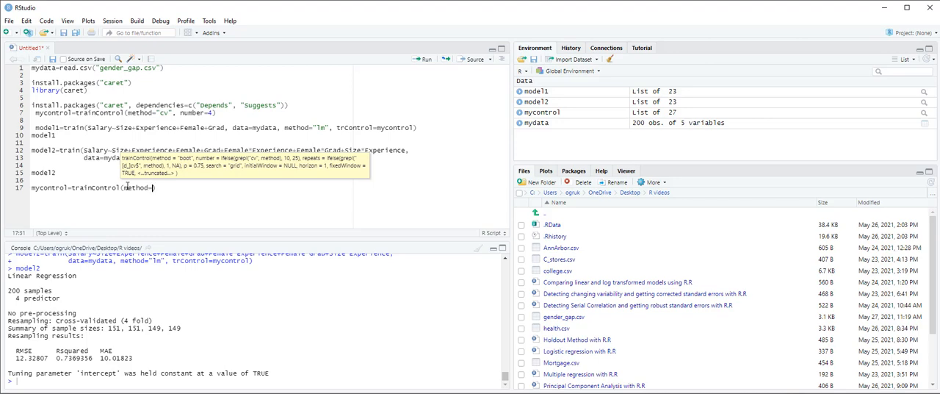
pyautogui.write('"repeatedcv",')
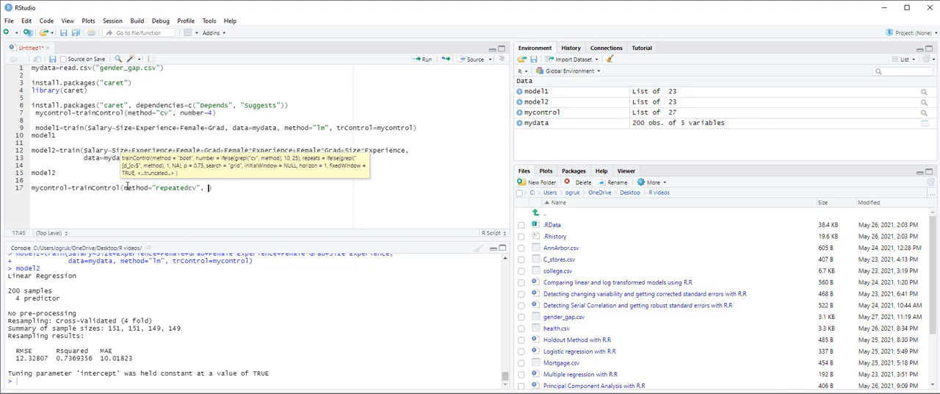
pyautogui.write('number')
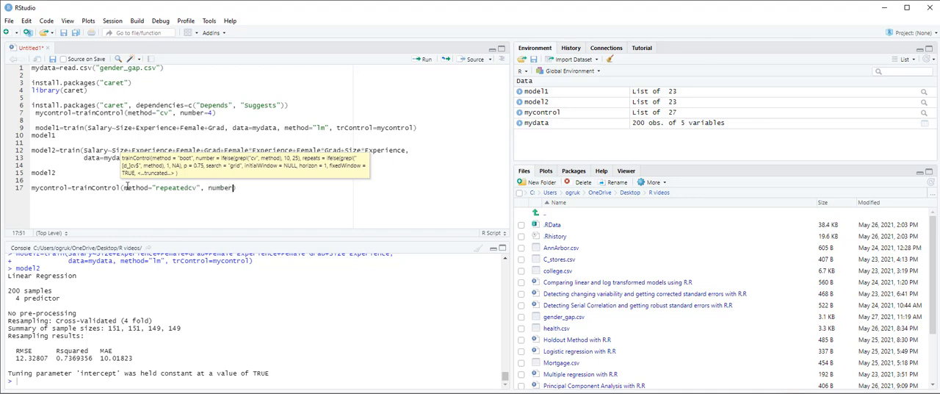